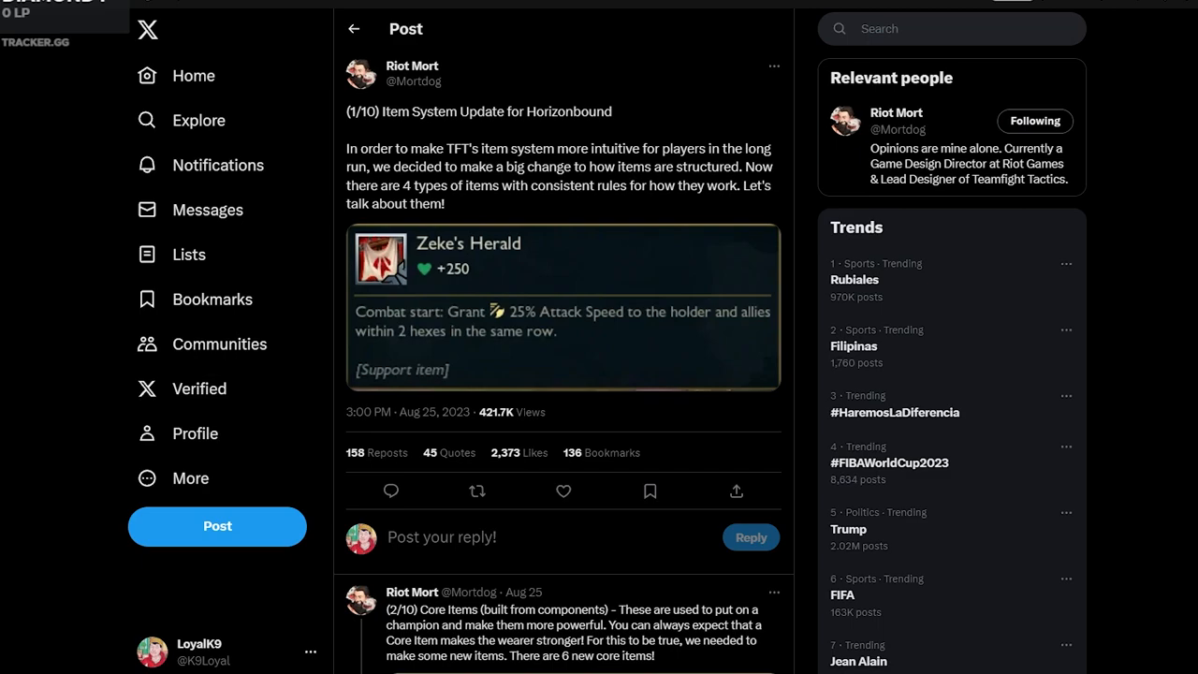
# - Focus the thread and scroll to the 2/10 Core Items post showing Night Harvester
pyautogui.click(562, 490)
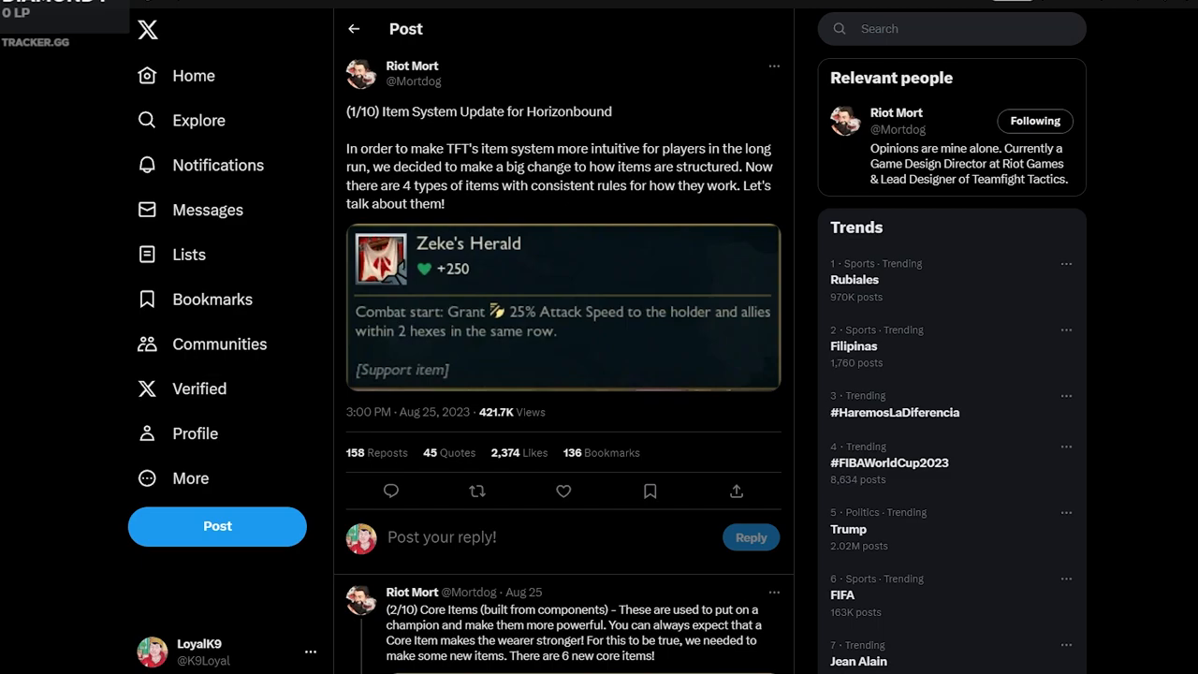
pyautogui.scroll(-3)
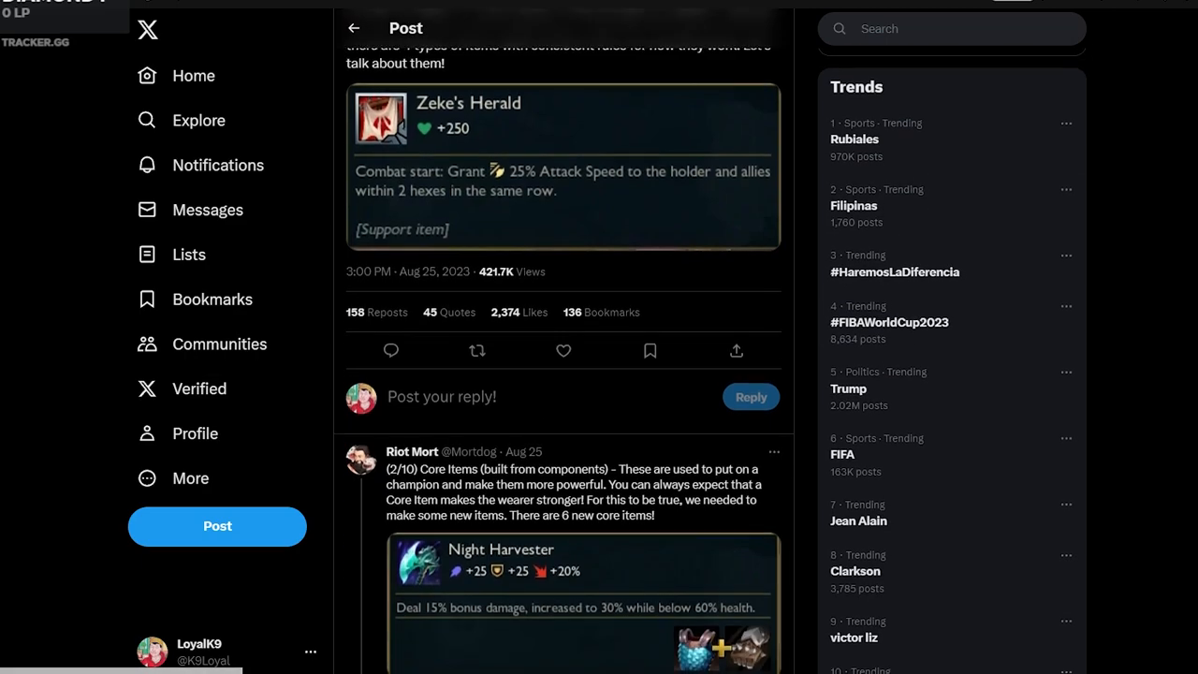
pyautogui.scroll(-3)
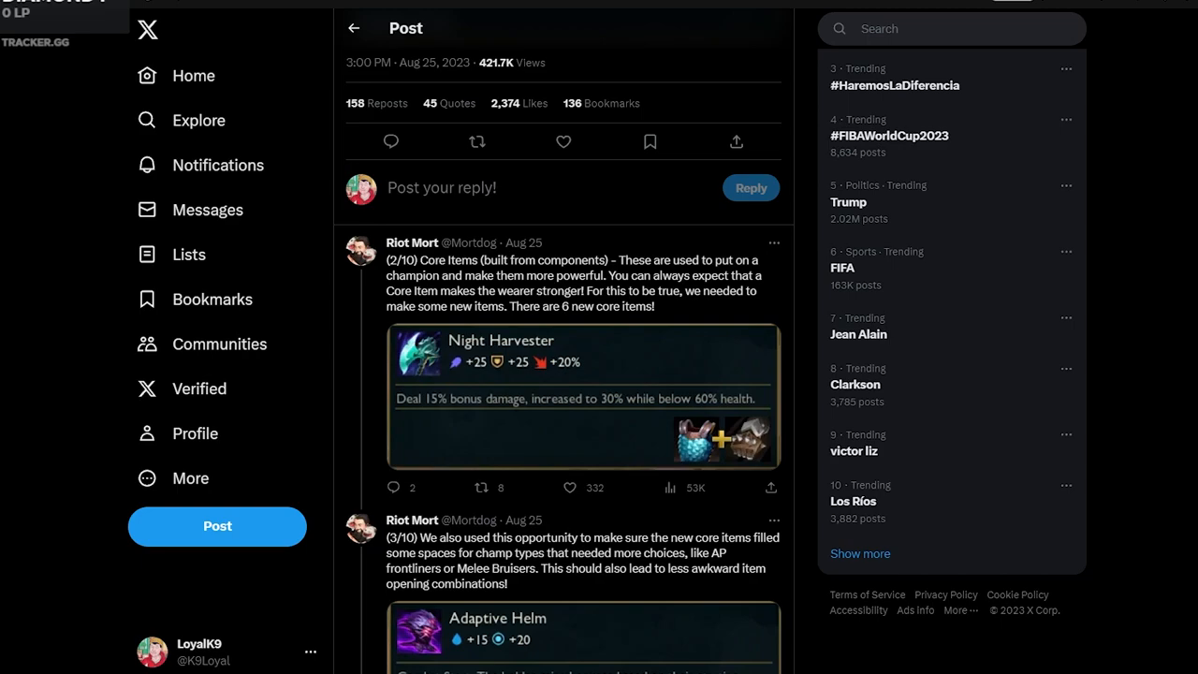
# - Scroll to the 3/10 post with the Adaptive Helm card
pyautogui.scroll(-3)
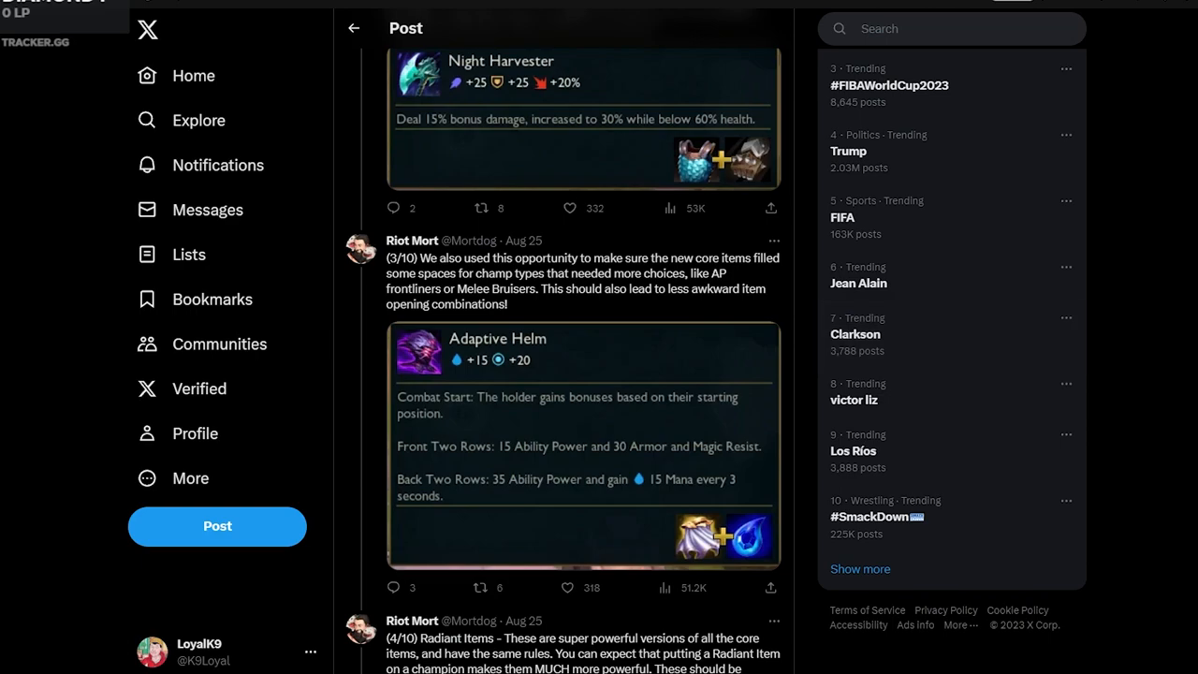
# - Scroll past to the Artifacts reply, then back up to Adaptive Helm with Radiant Items below
pyautogui.scroll(-3)
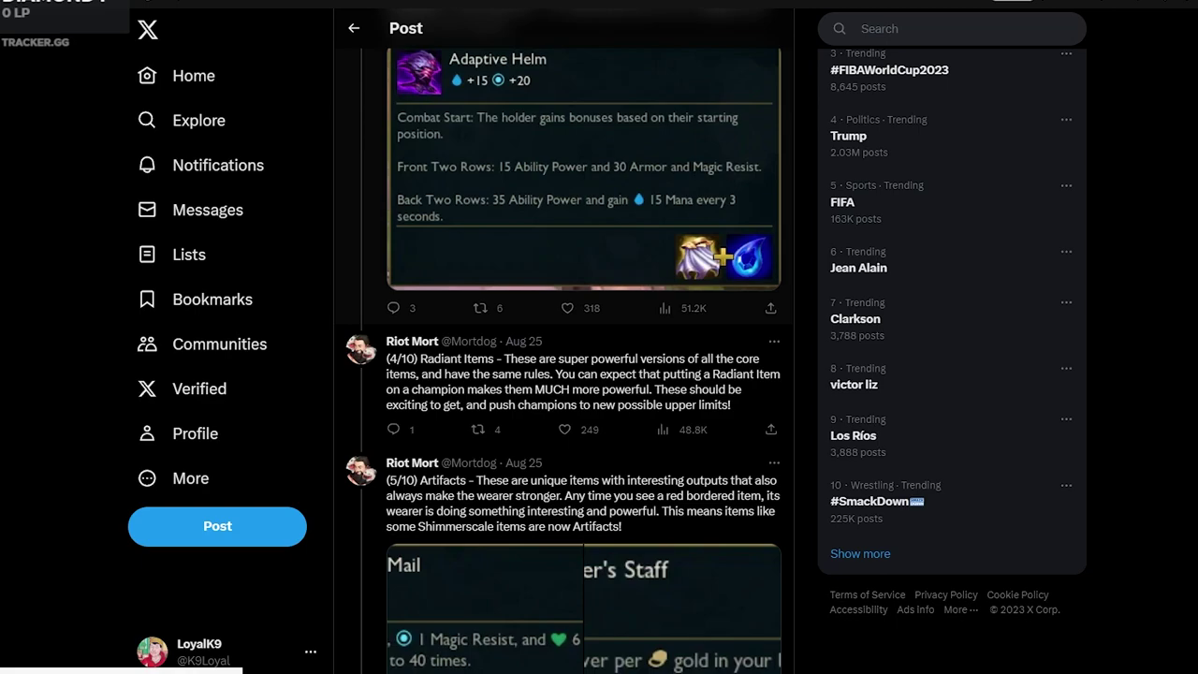
pyautogui.scroll(3)
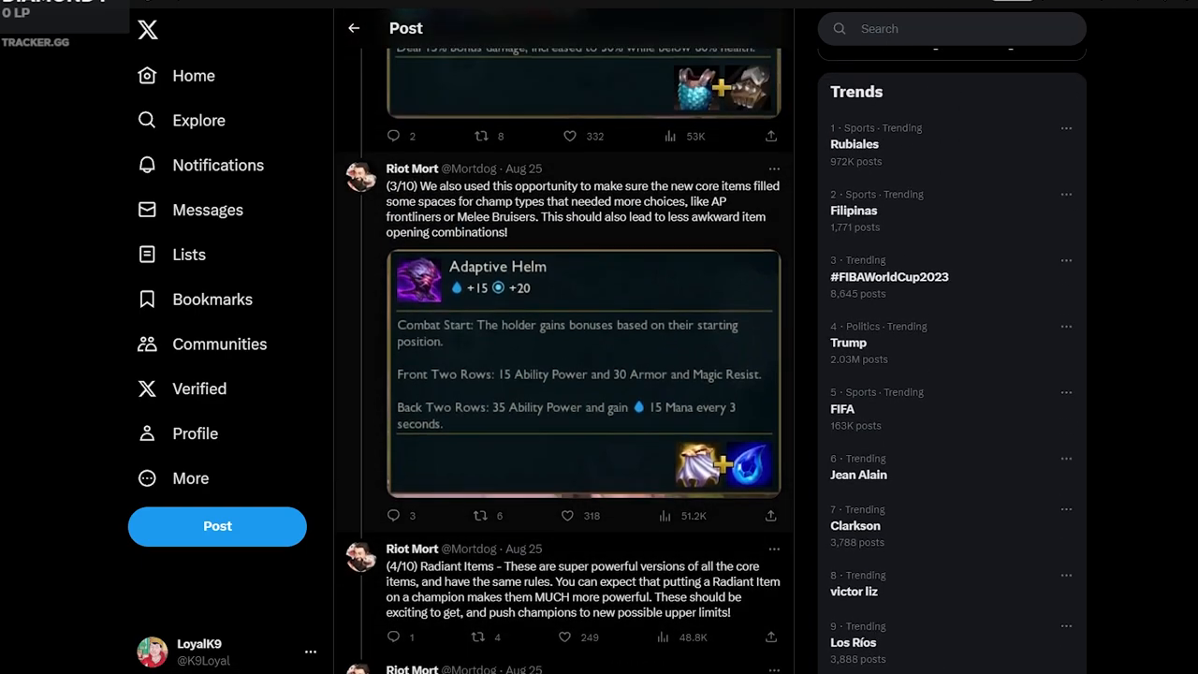
# - Scroll to the 5/10 Artifacts post and its item image
pyautogui.scroll(-3)
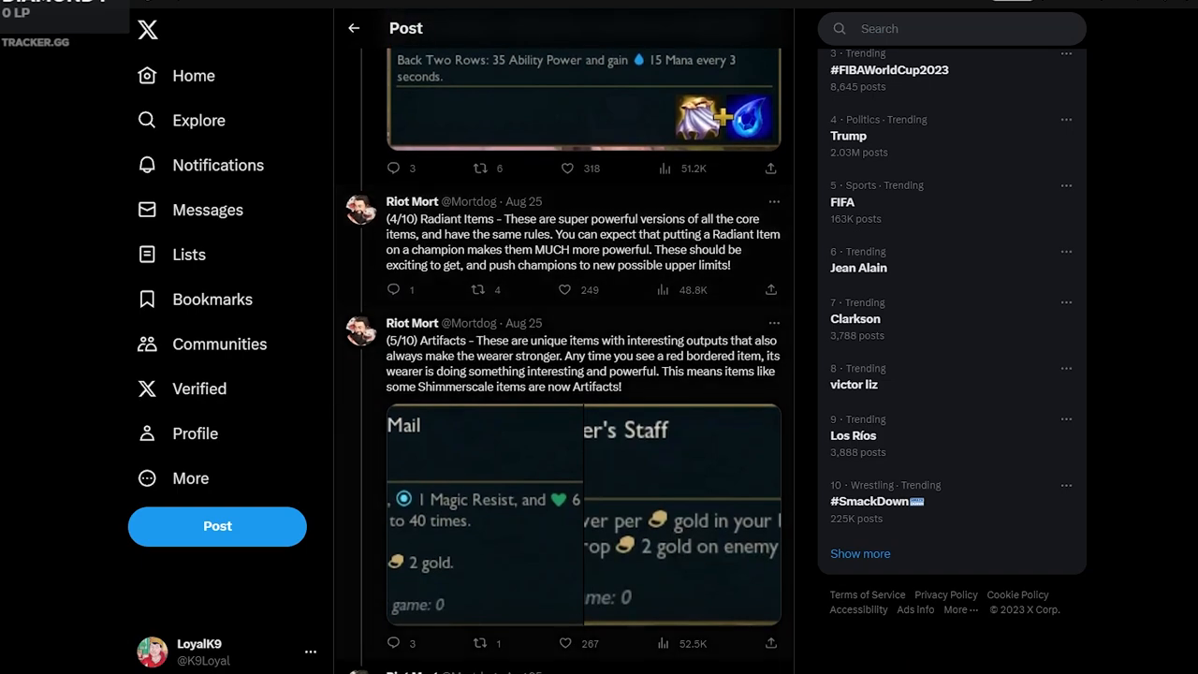
pyautogui.scroll(-3)
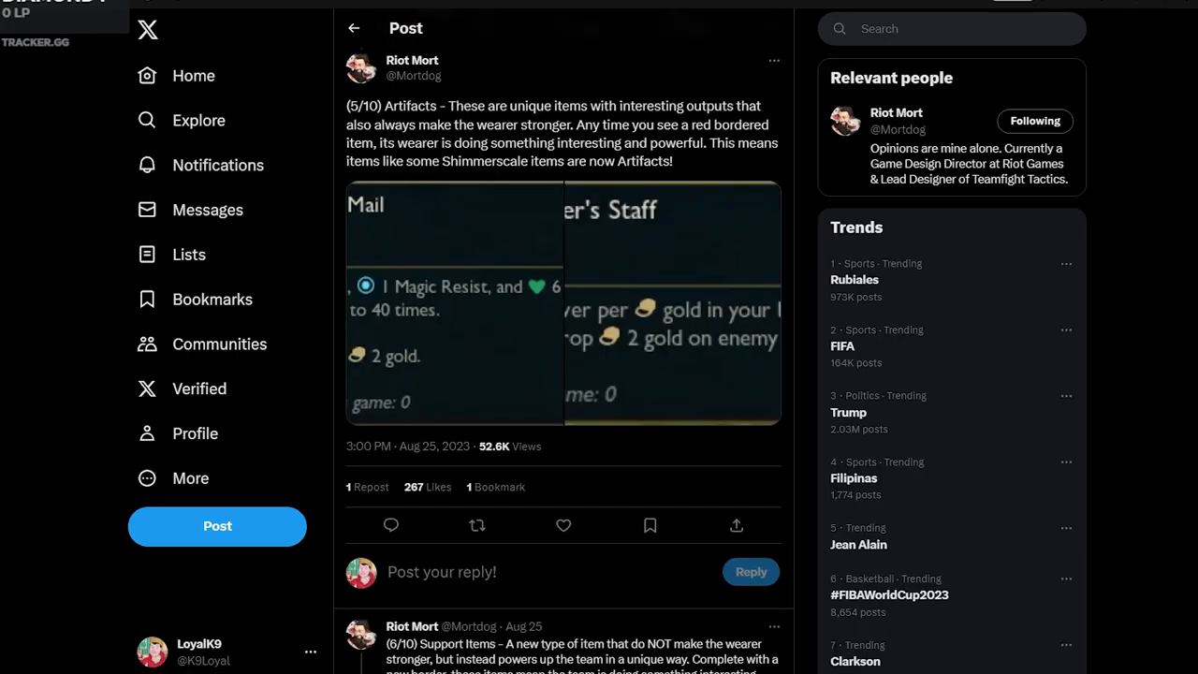
# - Scroll to the 6/10 Support Items post
pyautogui.scroll(-3)
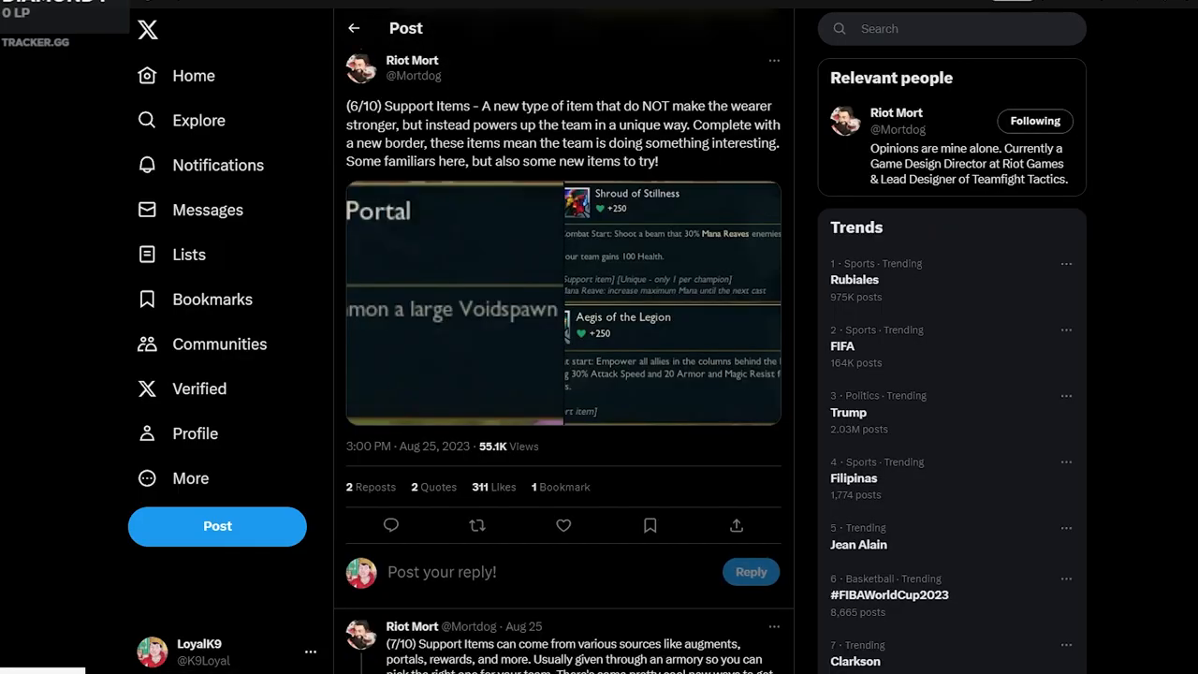
pyautogui.scroll(-3)
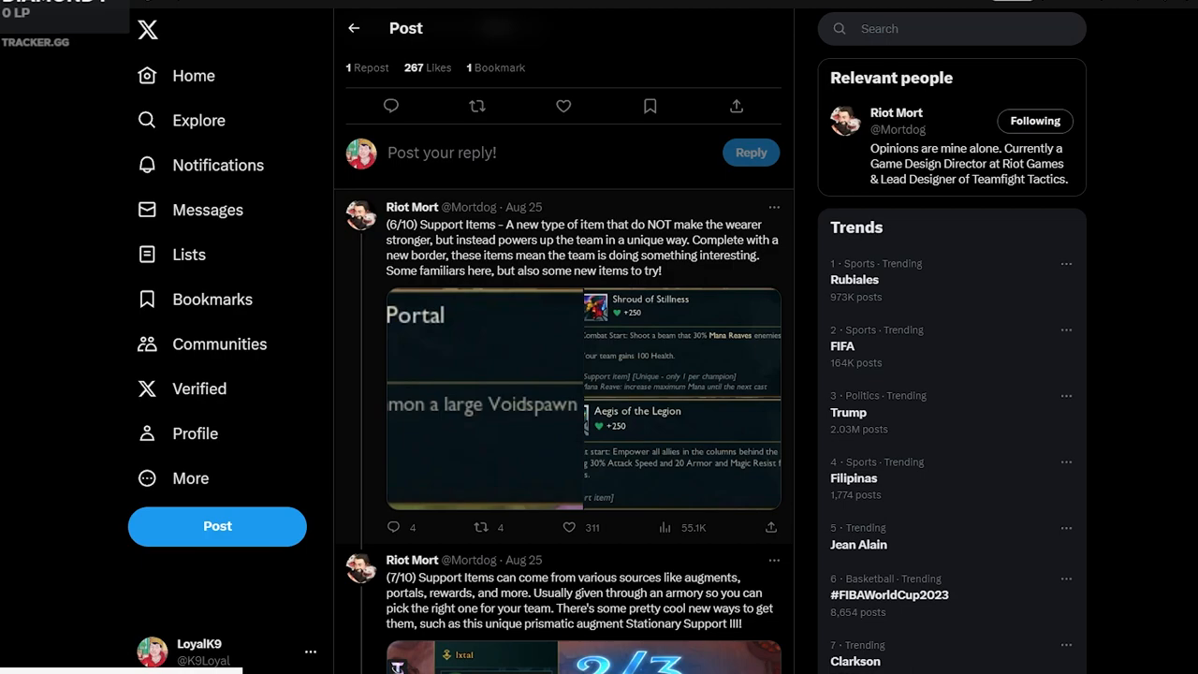
# - Scroll past 7/10 to the 8/10 item balance post on Shred & Sunder
pyautogui.scroll(-3)
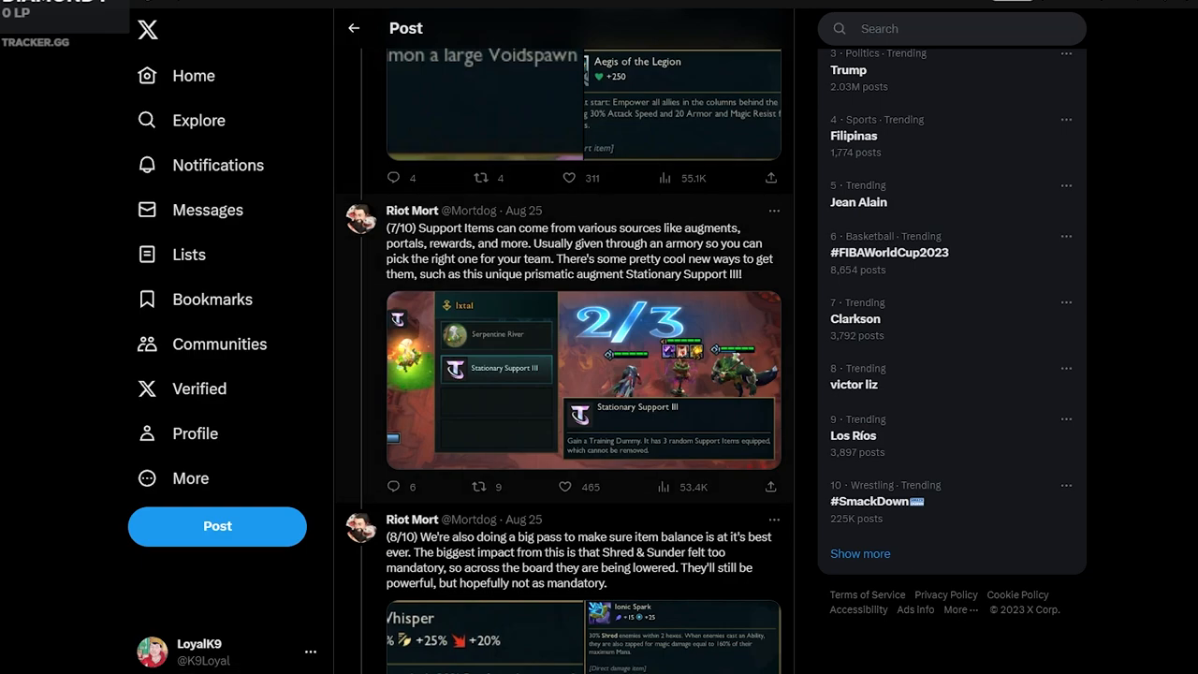
pyautogui.scroll(-3)
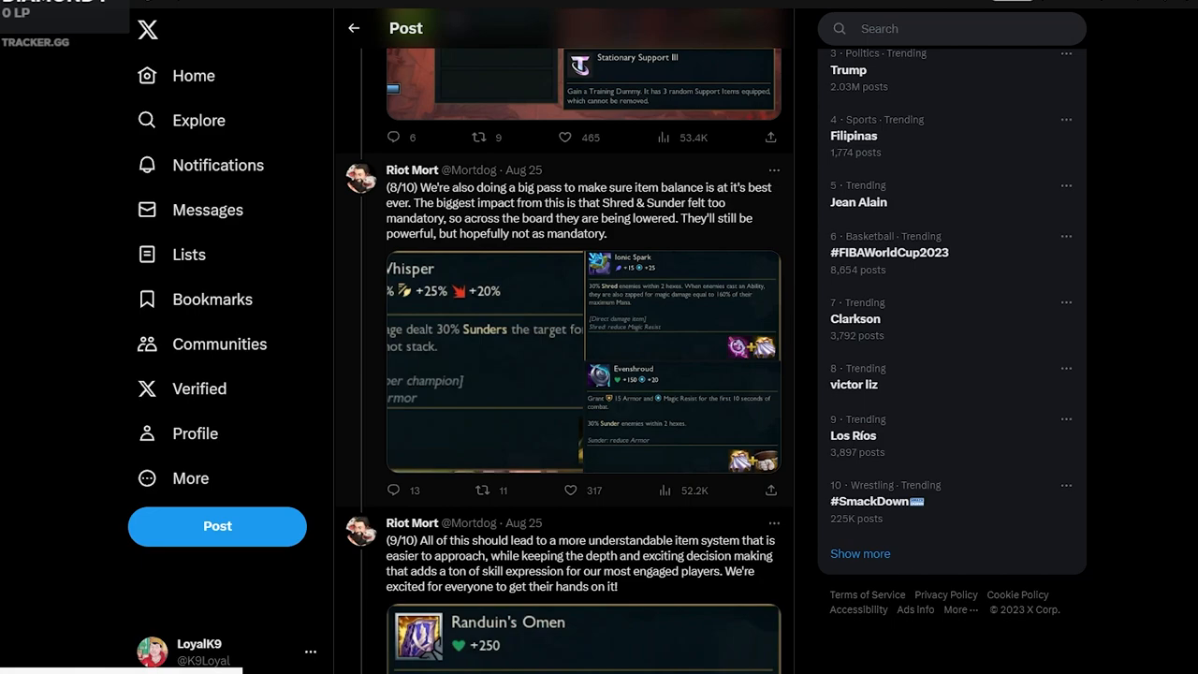
pyautogui.click(483, 359)
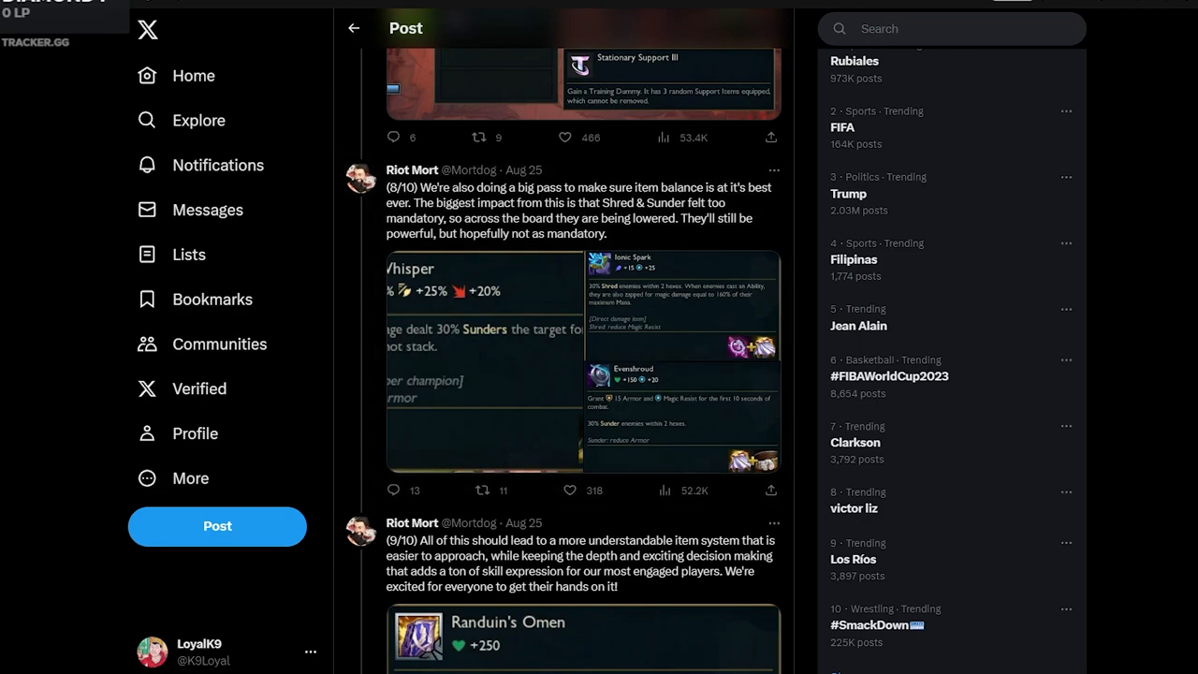
pyautogui.scroll(-3)
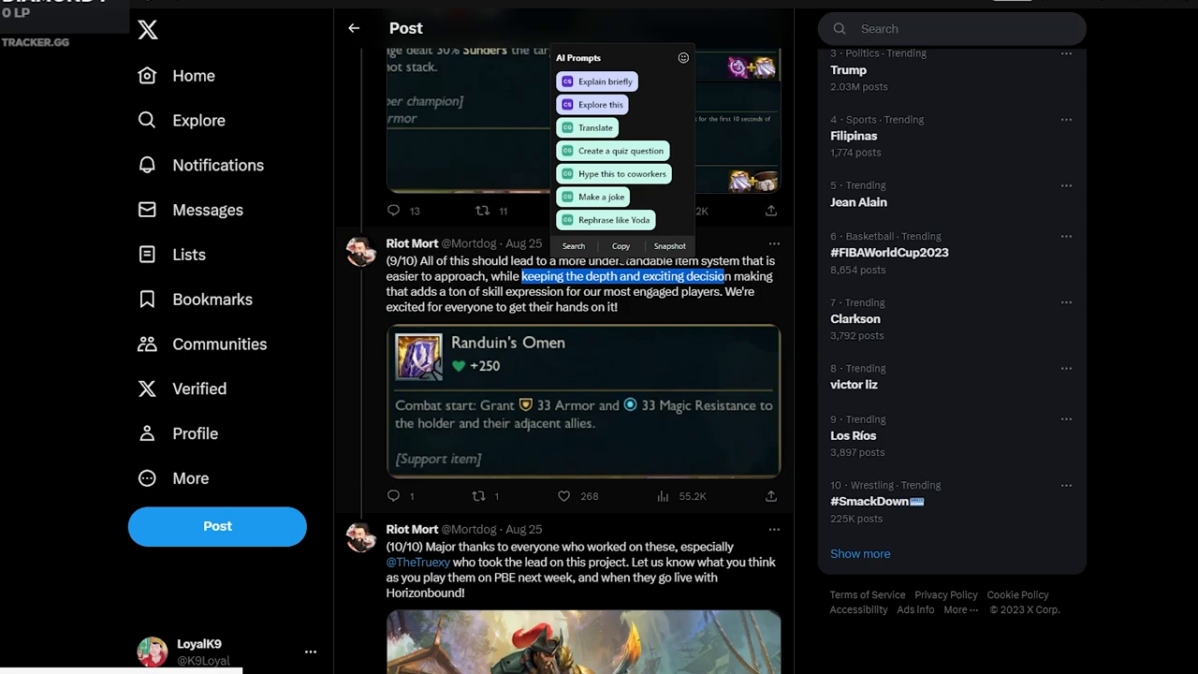
# - Scroll back to the top of the thread at the 1/10 Zeke's Herald post
pyautogui.scroll(-3)
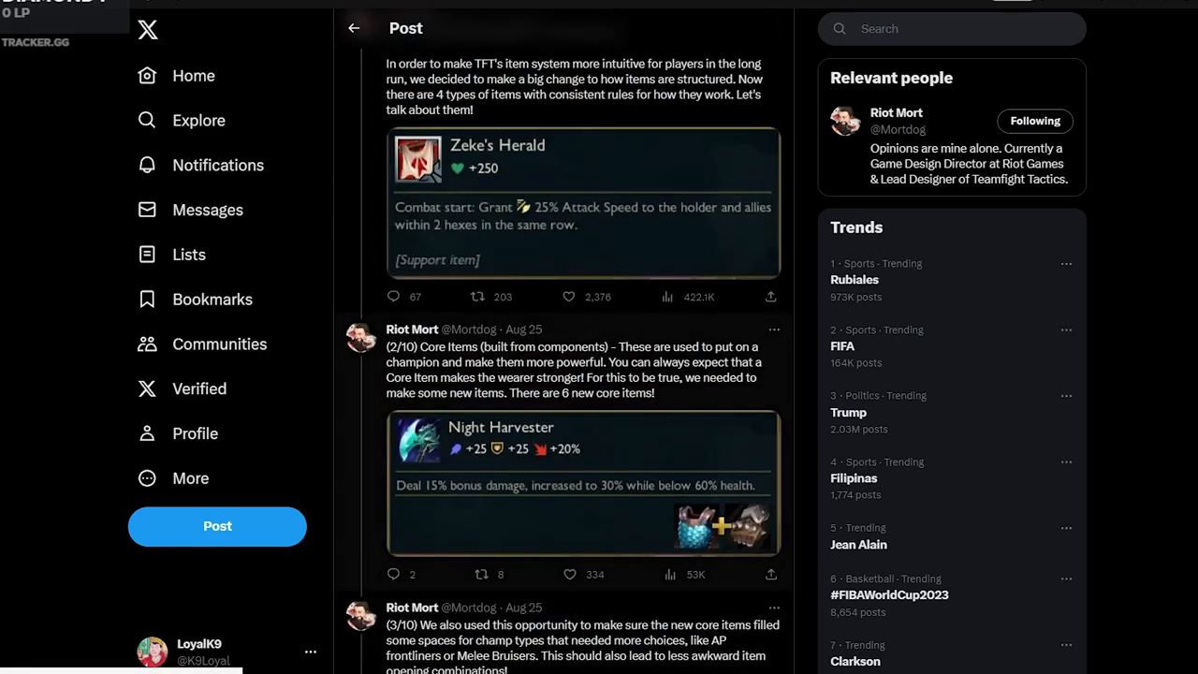
pyautogui.scroll(-3)
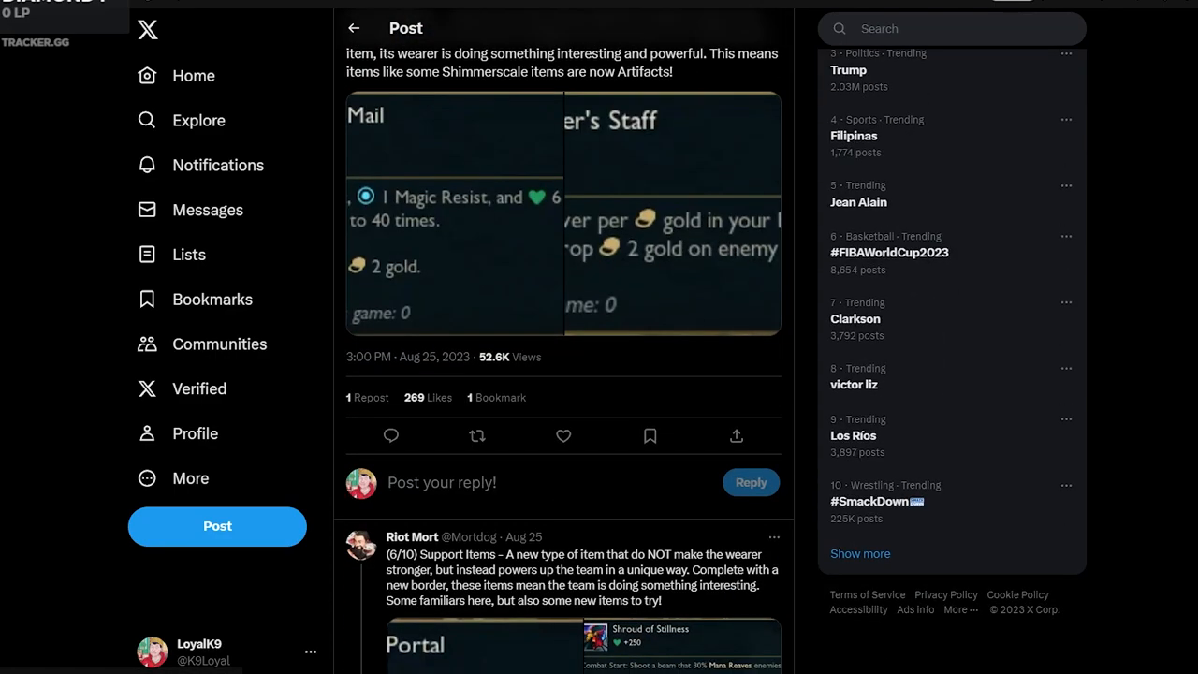
pyautogui.scroll(3)
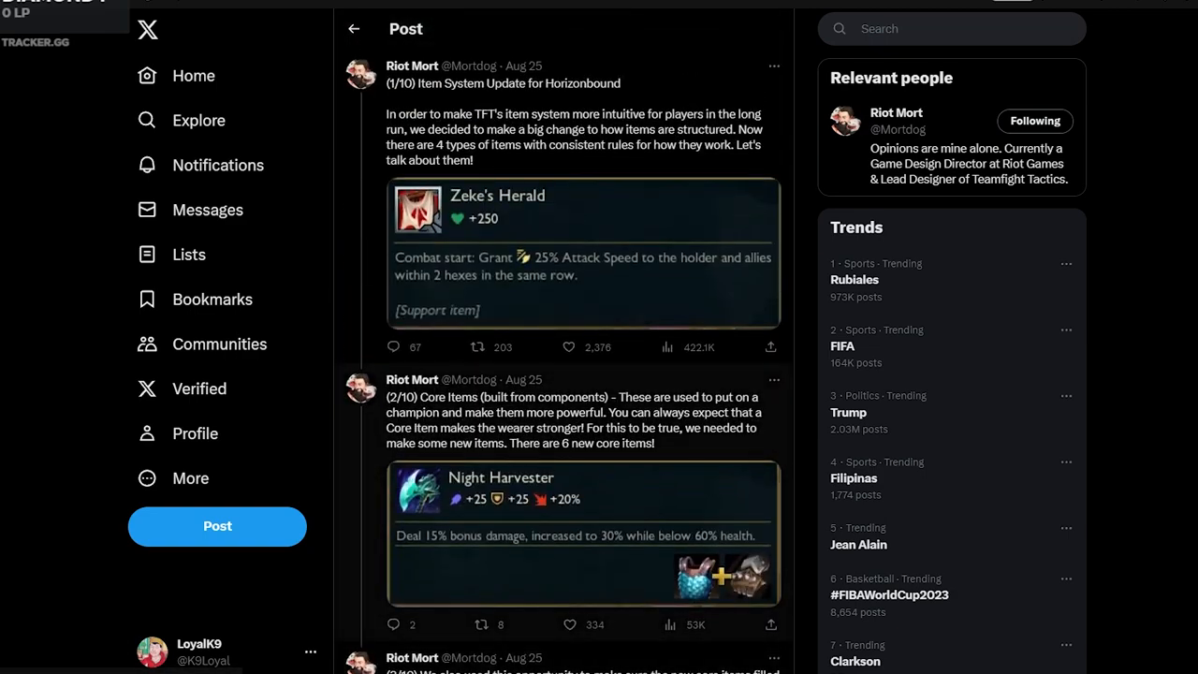